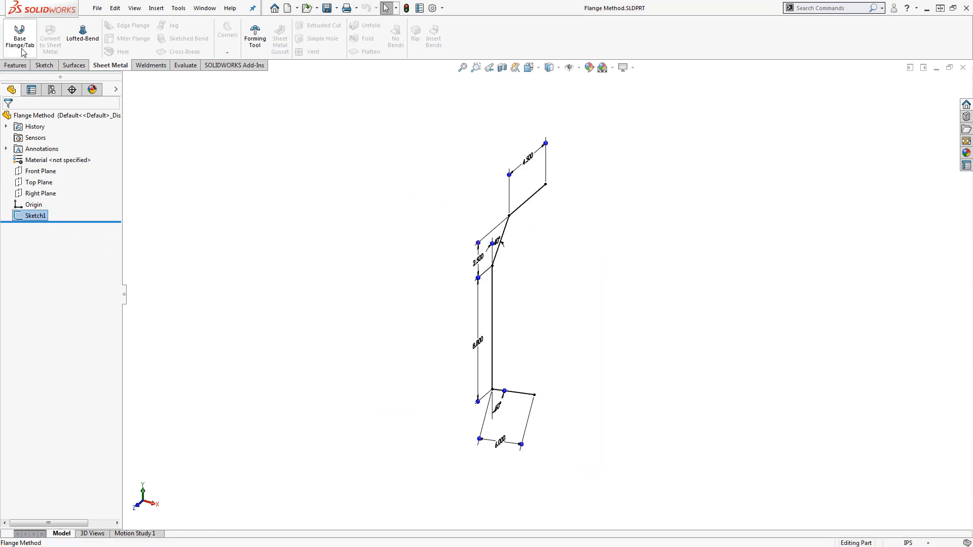
# Turn the bumper outline sketch into a Base Flange feature.
pyautogui.click(19, 38)
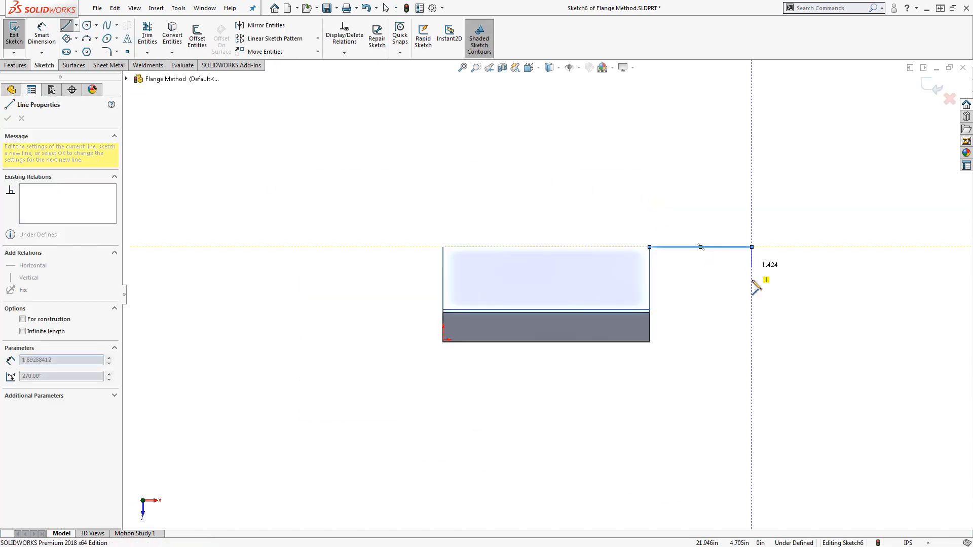
# Finish the lip profile sketch and cut its region from the flange.
pyautogui.click(699, 247)
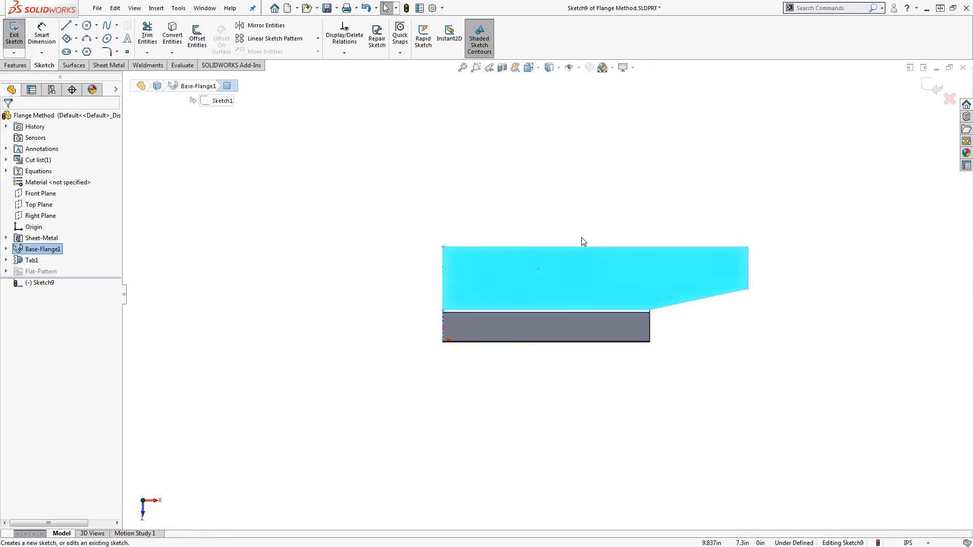
pyautogui.click(595, 264)
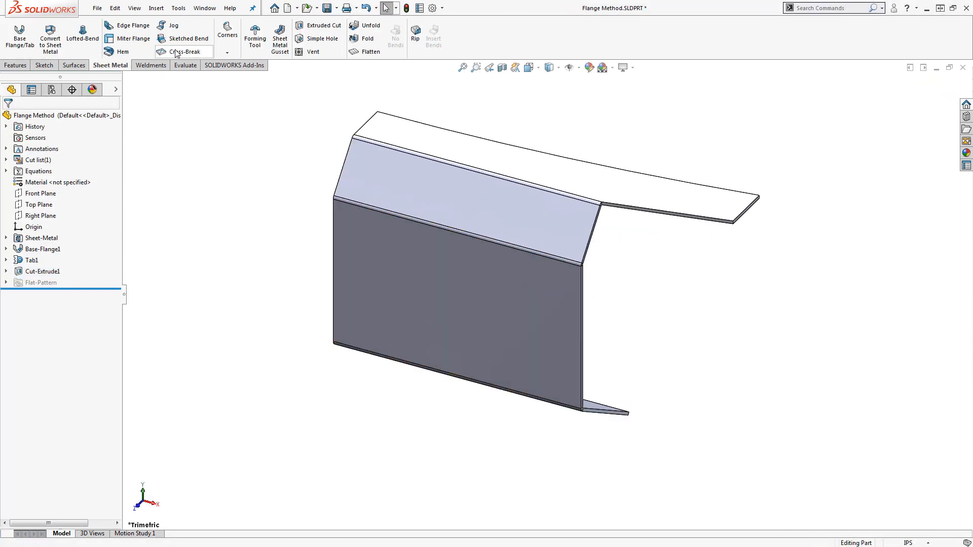
# Add an Edge Flange on the top lip with an edited, dimensioned profile.
pyautogui.click(130, 24)
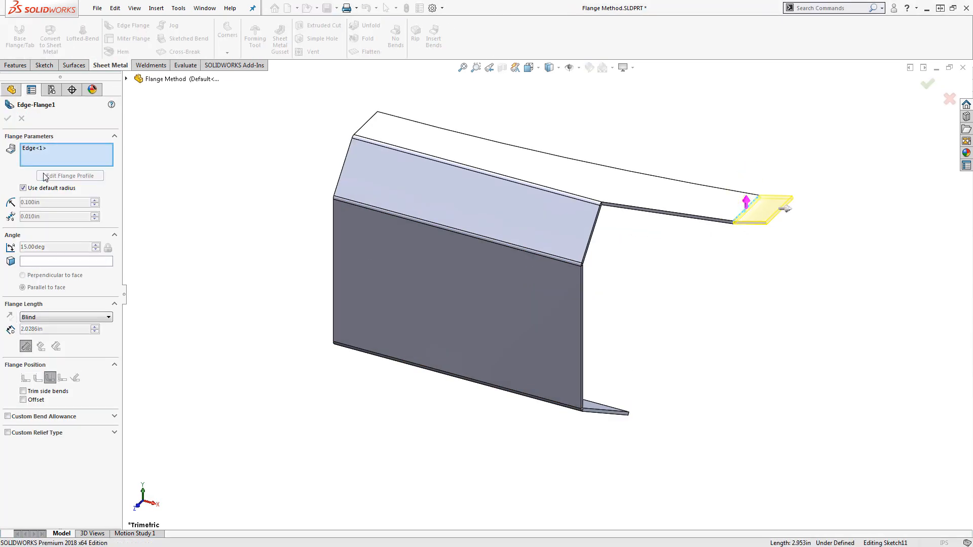
pyautogui.click(69, 175)
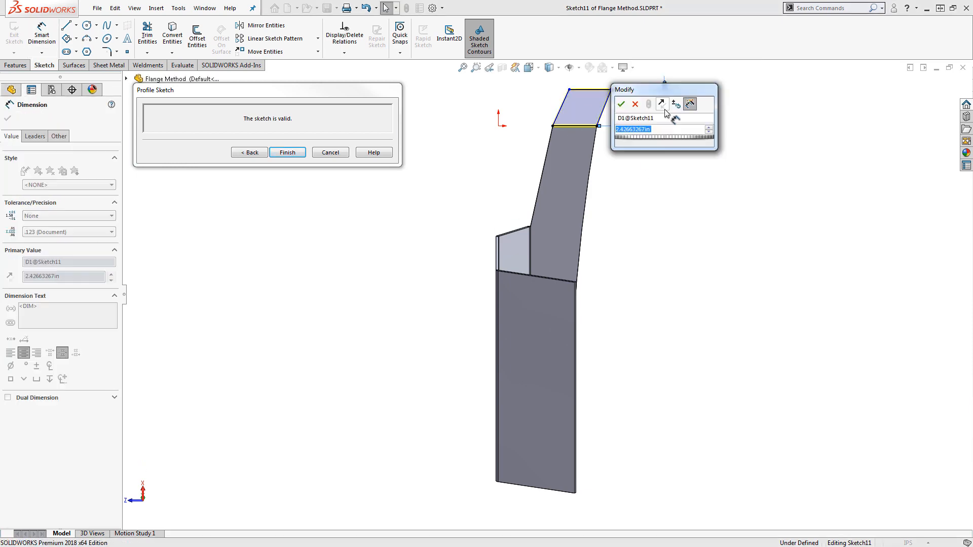
pyautogui.click(287, 152)
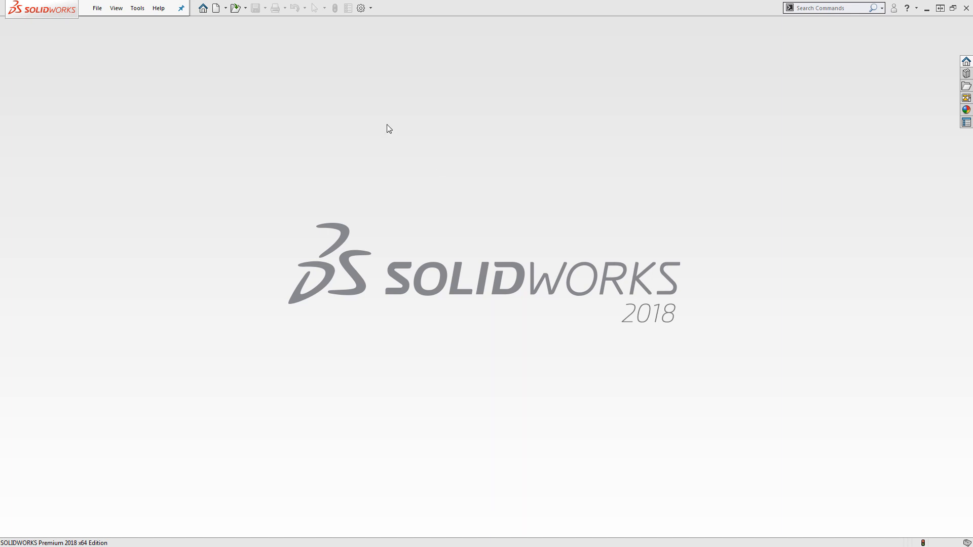
# Import the bumper DXF file into a new part using the default part template.
pyautogui.click(235, 7)
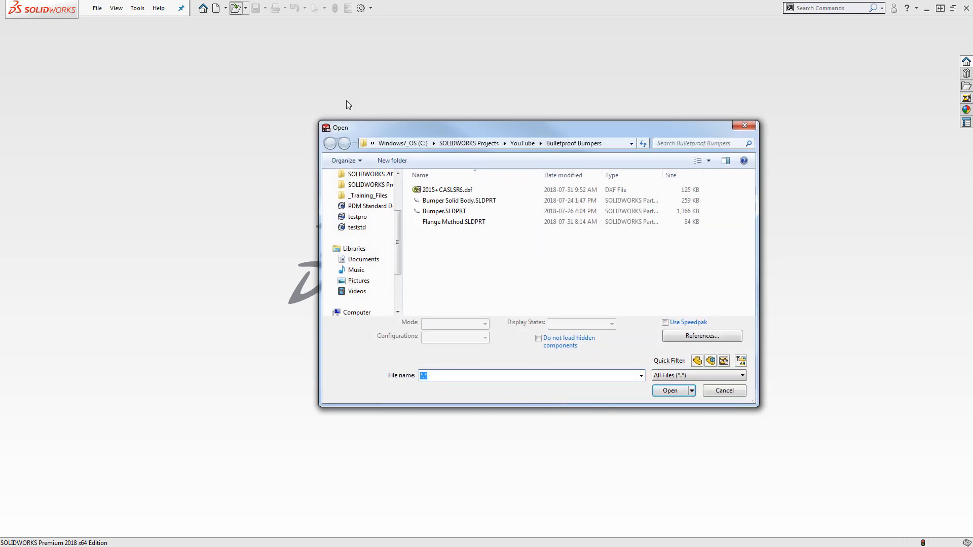
pyautogui.click(446, 191)
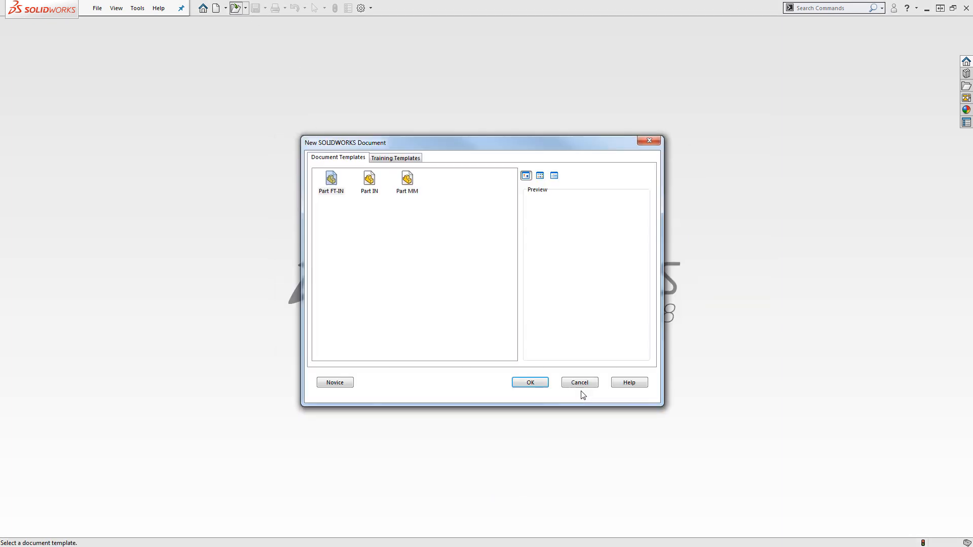
pyautogui.click(529, 382)
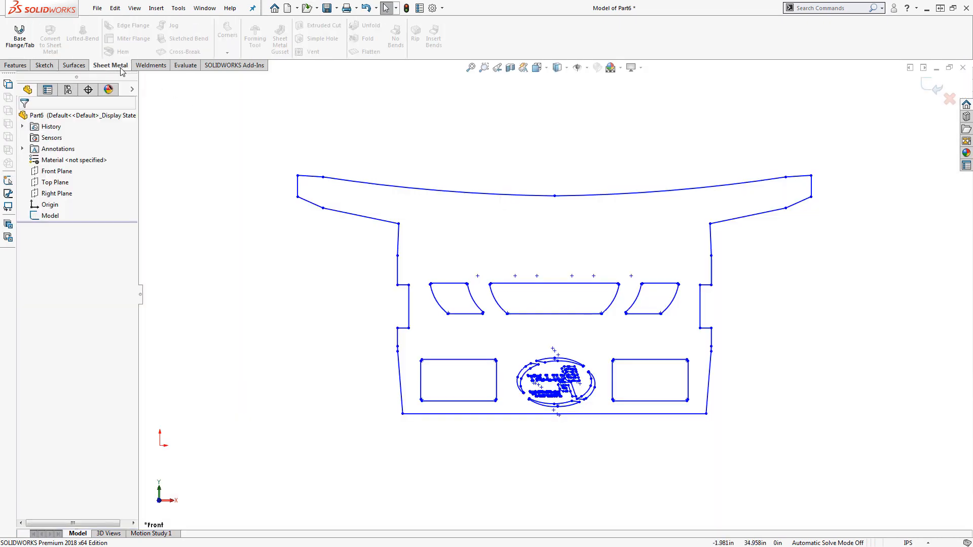
# Make a Base Flange from the imported sketch and draw a bend line across the plate.
pyautogui.click(19, 38)
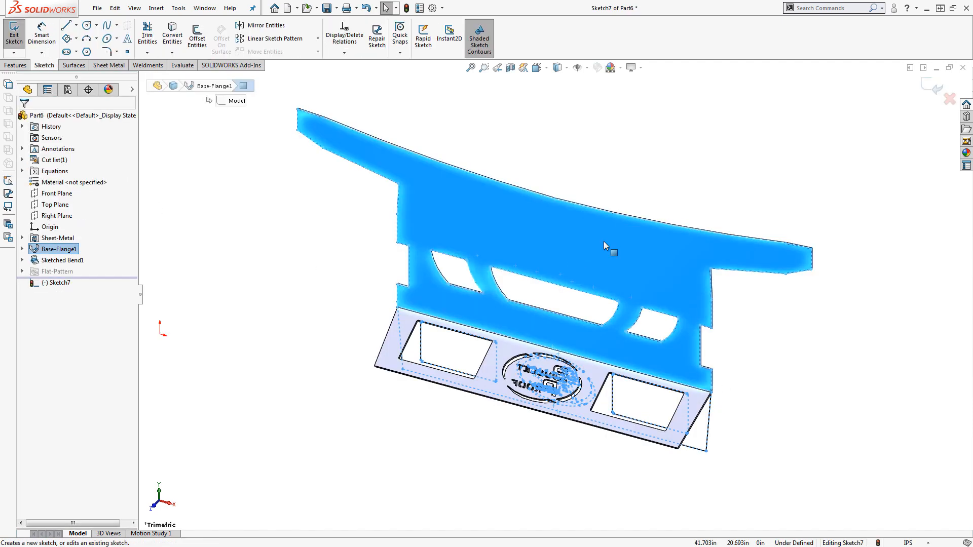
pyautogui.click(111, 65)
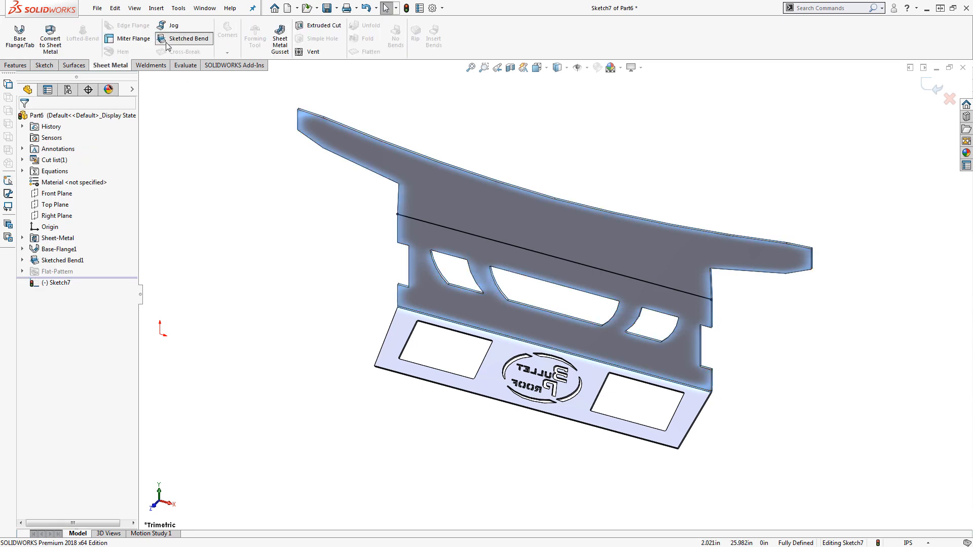
# Apply a Sketched Bend to fold the plate along the drawn line.
pyautogui.click(189, 39)
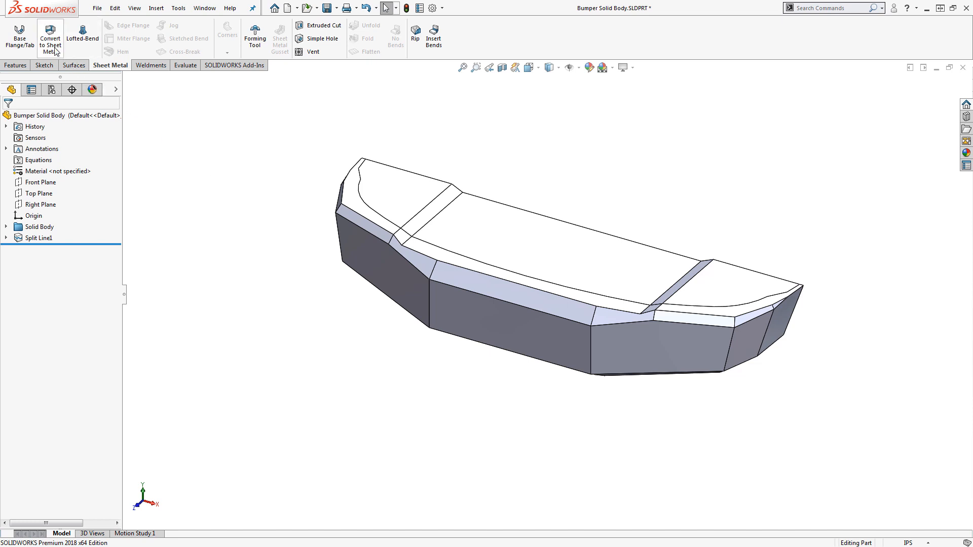
# Convert the front panel to sheet metal with five bend edges, reversed thickness and Keep body.
pyautogui.click(49, 38)
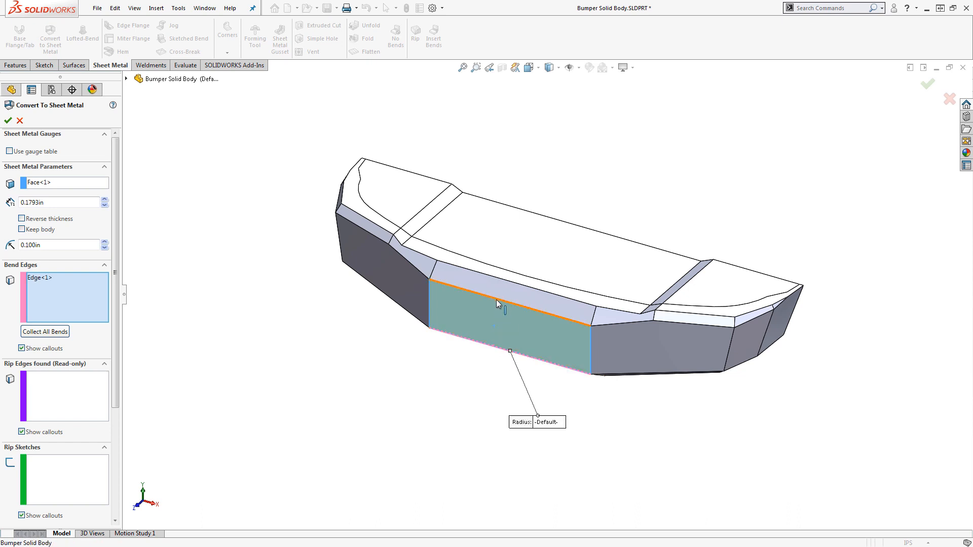
pyautogui.click(435, 255)
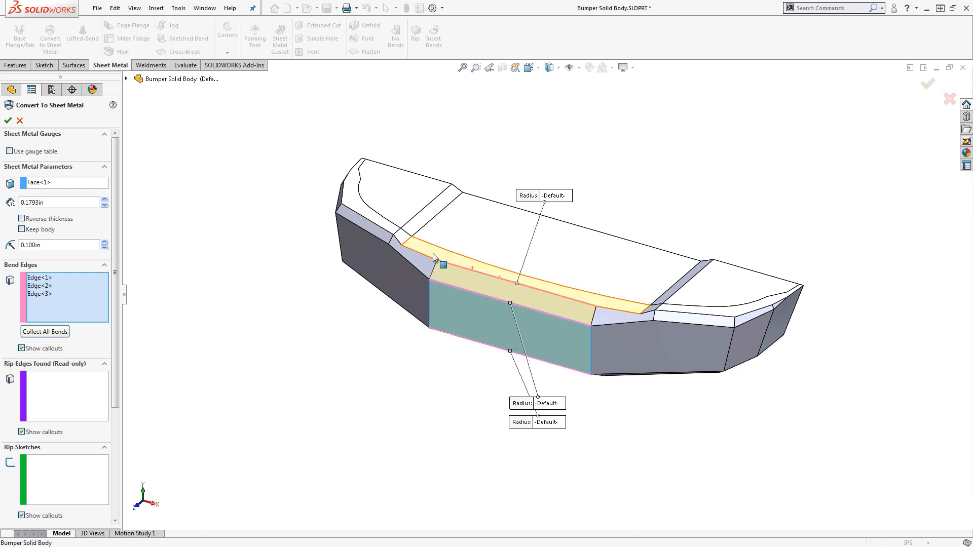
pyautogui.click(645, 313)
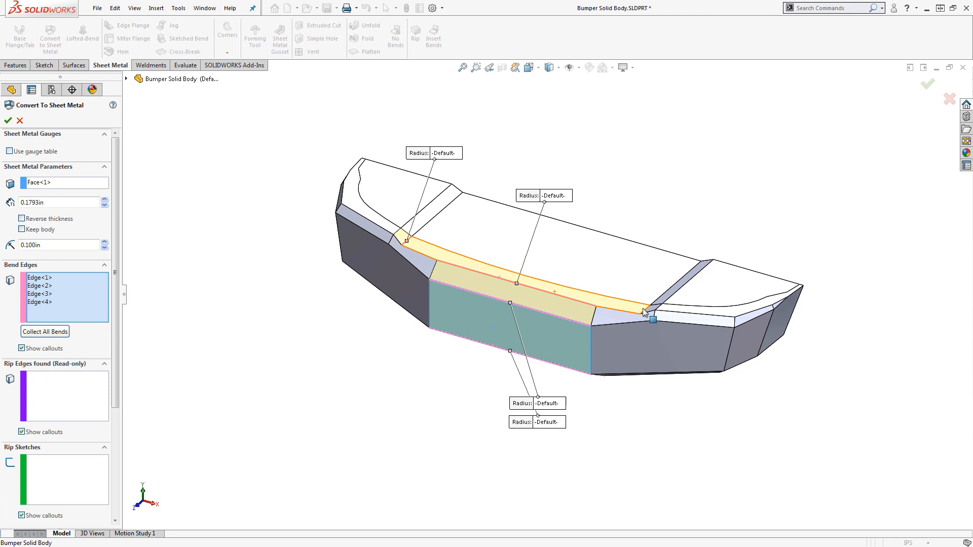
pyautogui.click(646, 313)
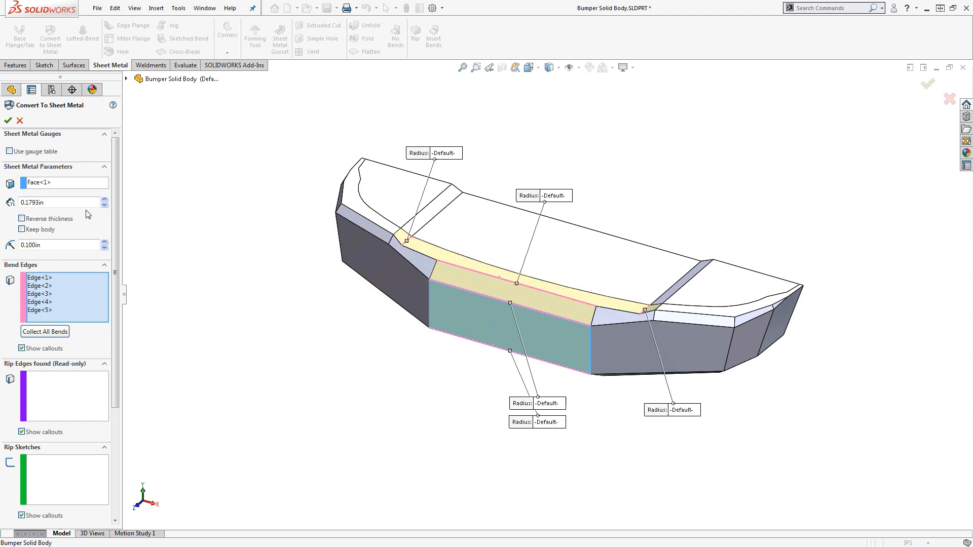
pyautogui.click(56, 202)
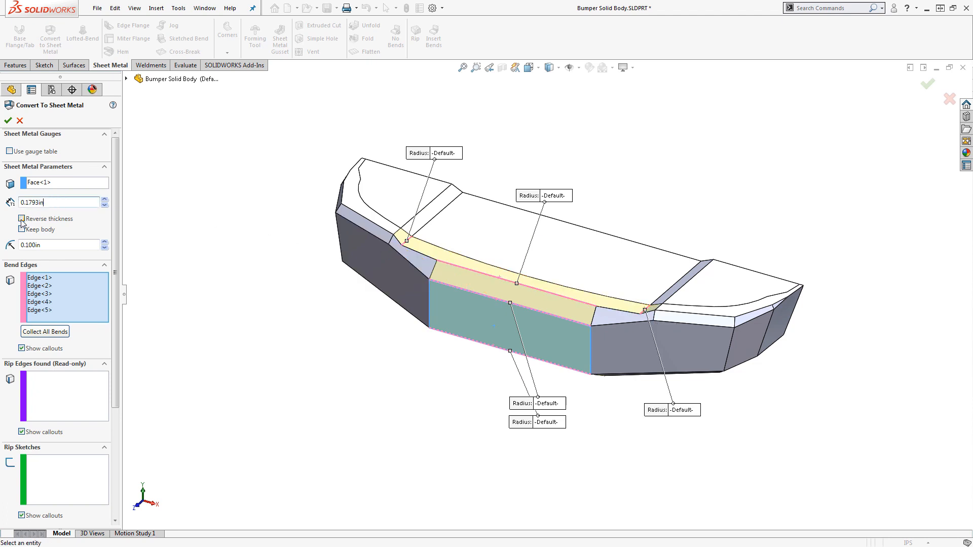
pyautogui.click(9, 219)
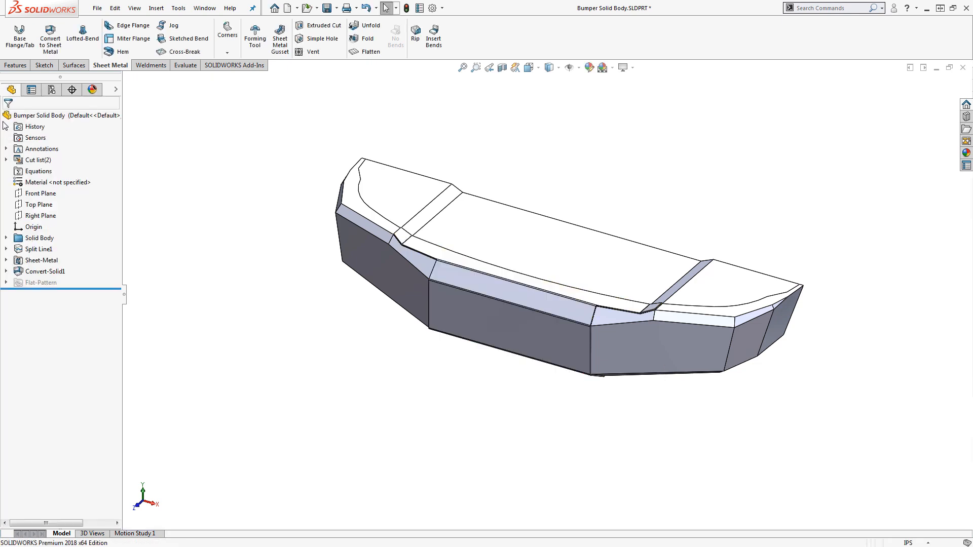
# Convert a side section and the angled side panel into separate sheet metal bodies.
pyautogui.click(50, 36)
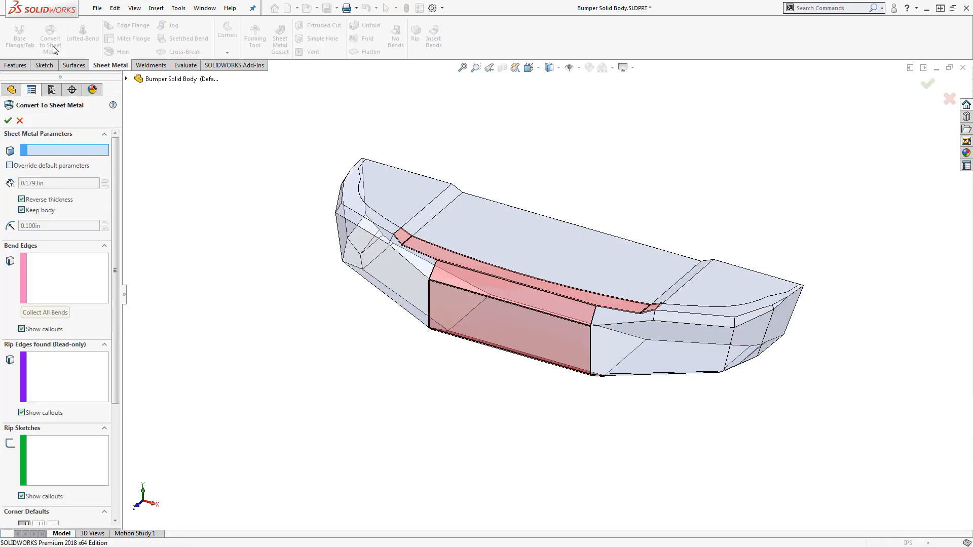
pyautogui.click(632, 323)
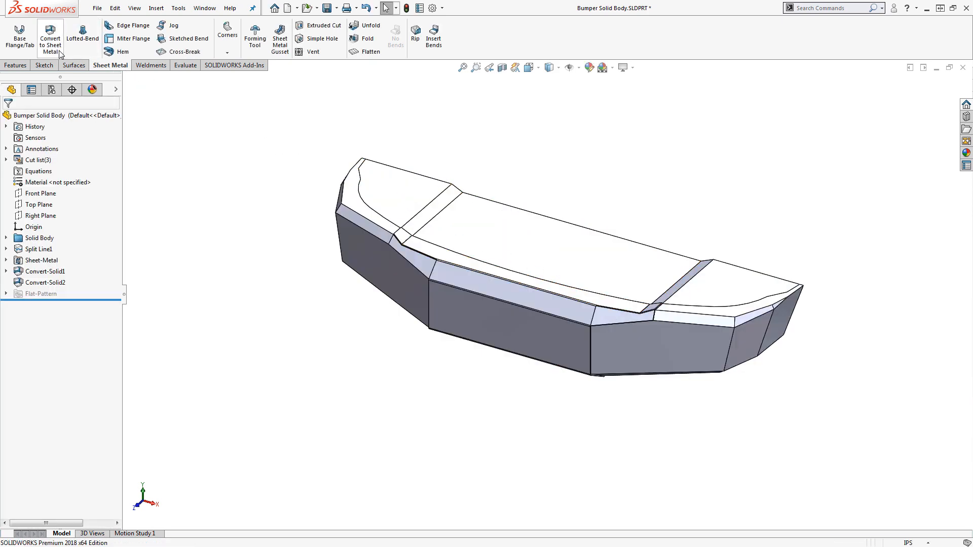
pyautogui.click(49, 38)
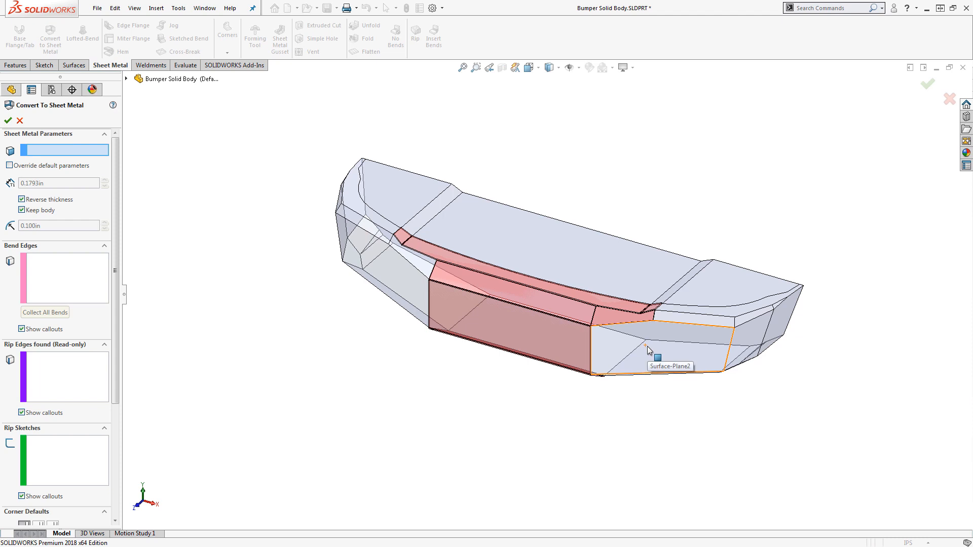
pyautogui.click(658, 348)
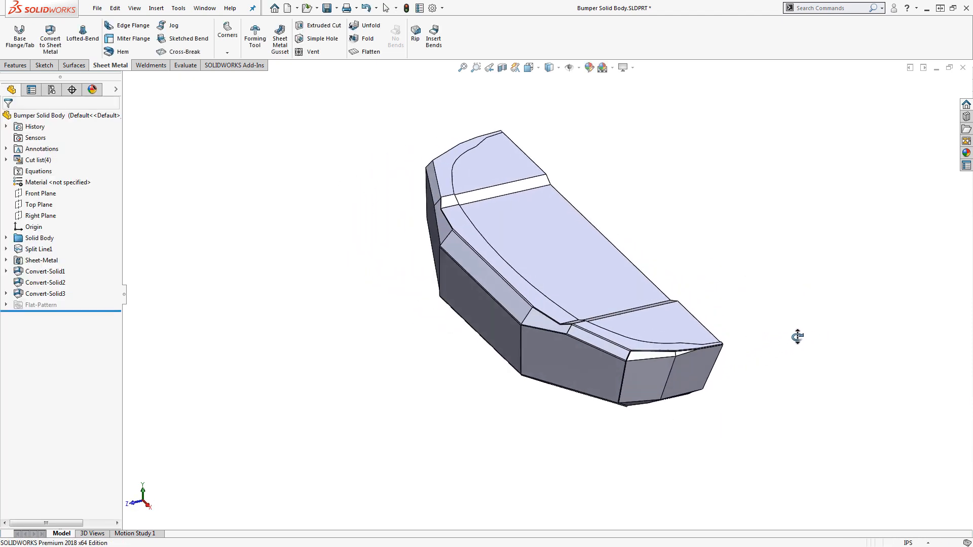
# Convert the end panel to sheet metal, using it as fixed face with its bend edges.
pyautogui.click(49, 38)
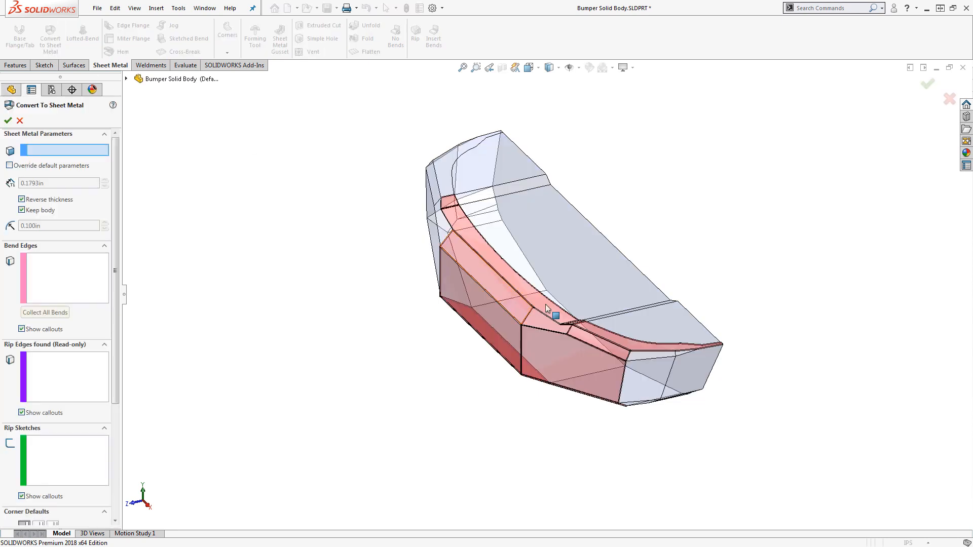
pyautogui.click(646, 372)
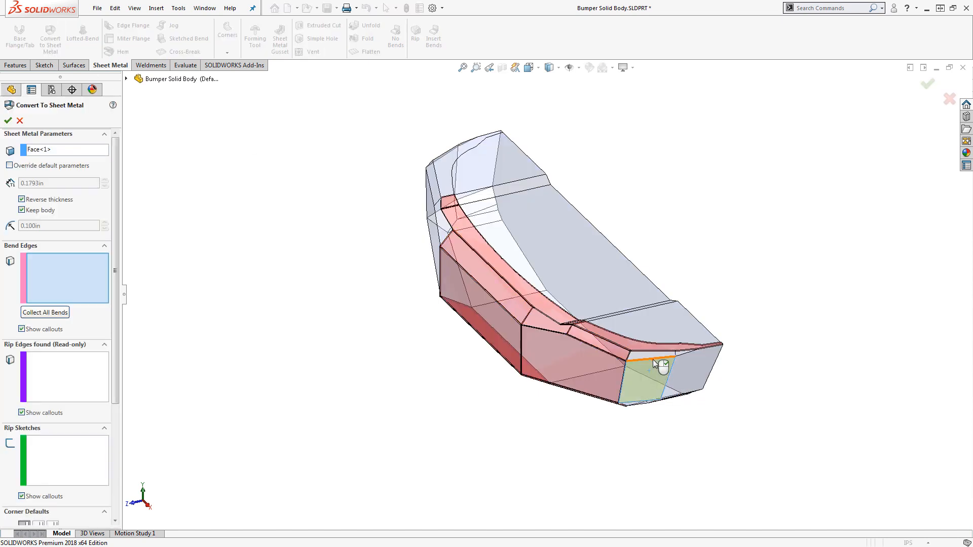
pyautogui.click(661, 363)
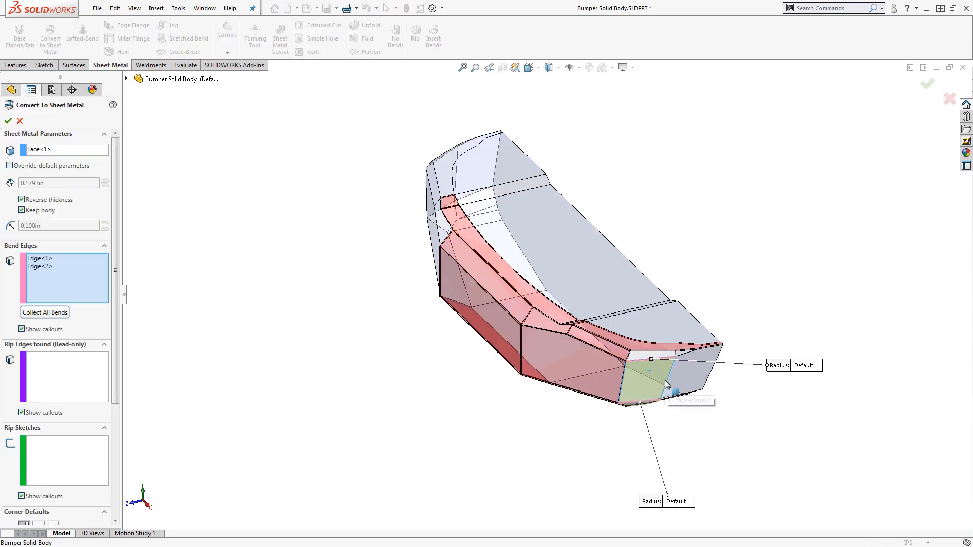